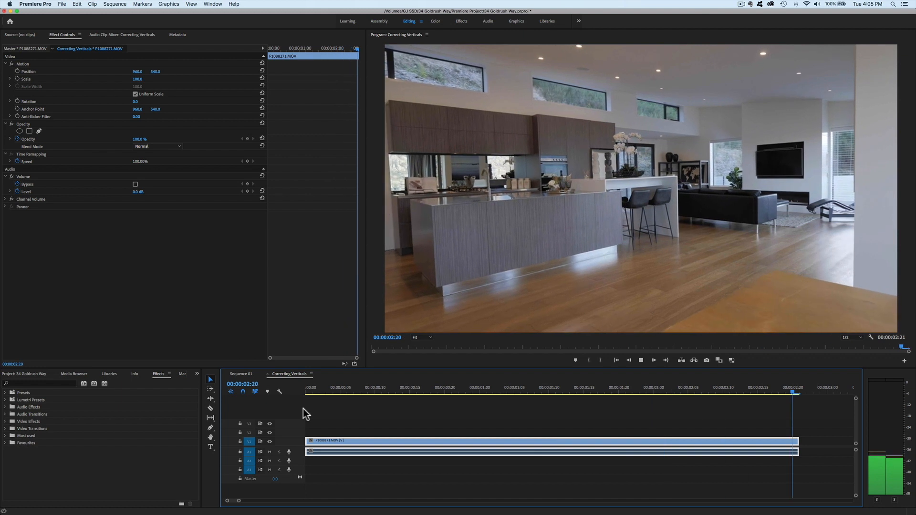
# Set the clip's Motion Rotation to 1.5° so the kitchen sits level.
pyautogui.click(453, 396)
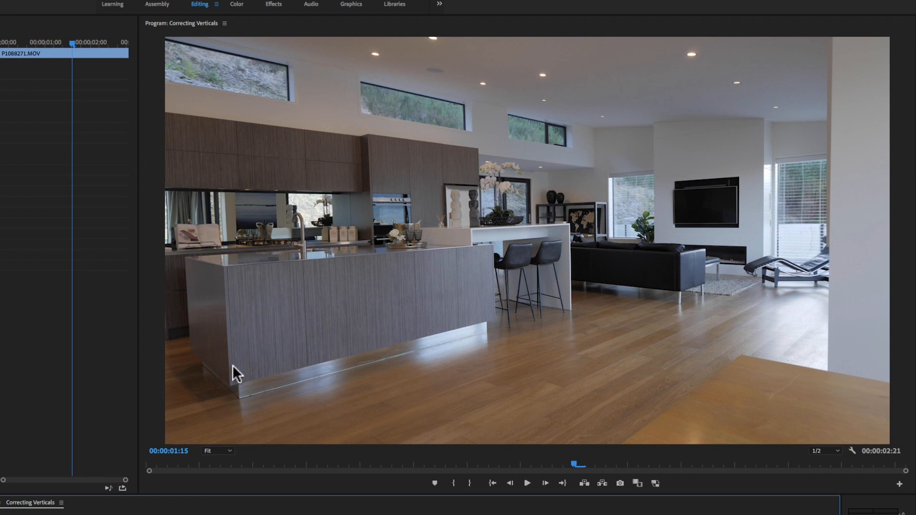
pyautogui.moveTo(233, 274)
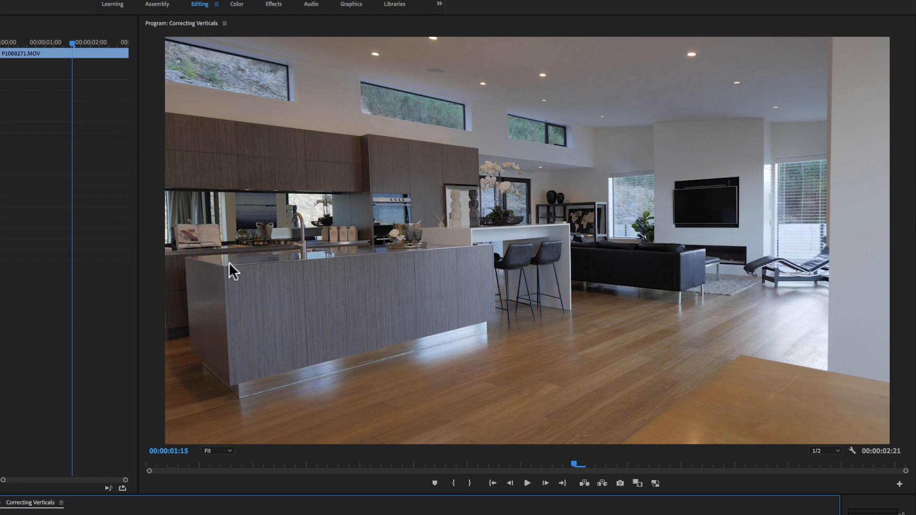
pyautogui.moveTo(319, 219)
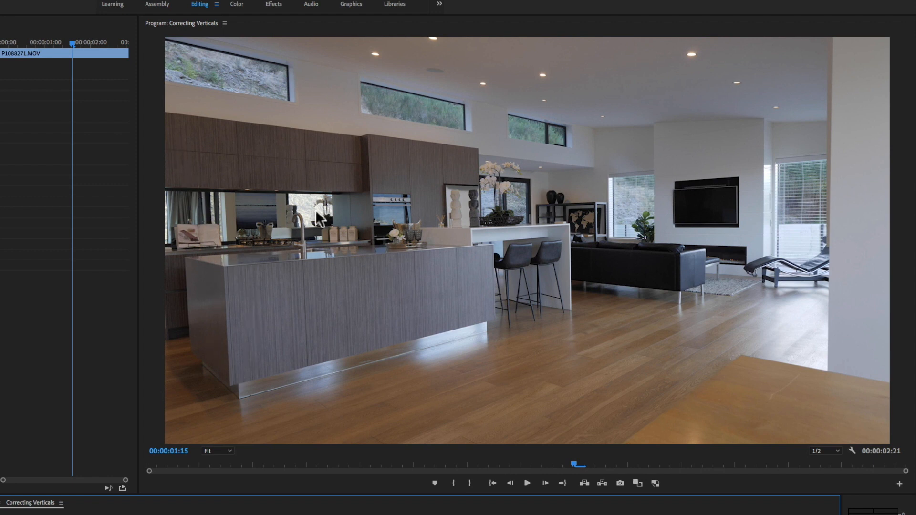
pyautogui.moveTo(821, 239)
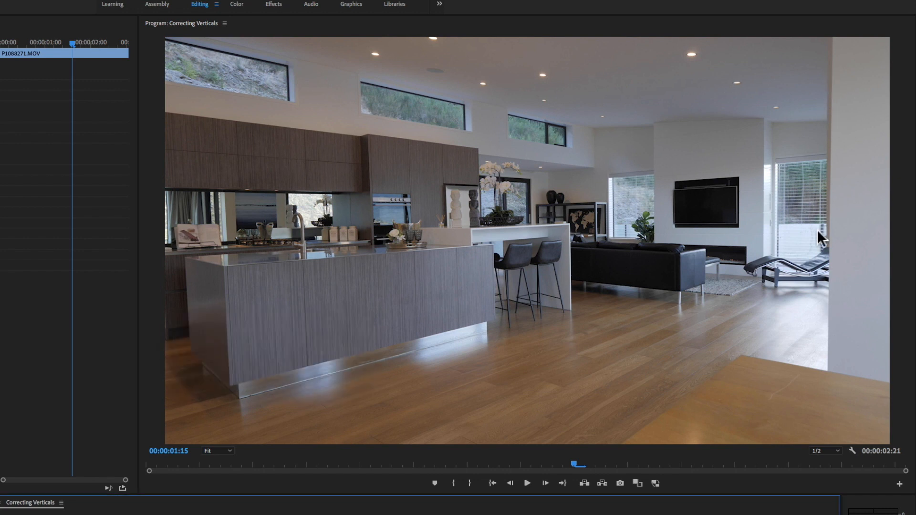
pyautogui.moveTo(815, 309)
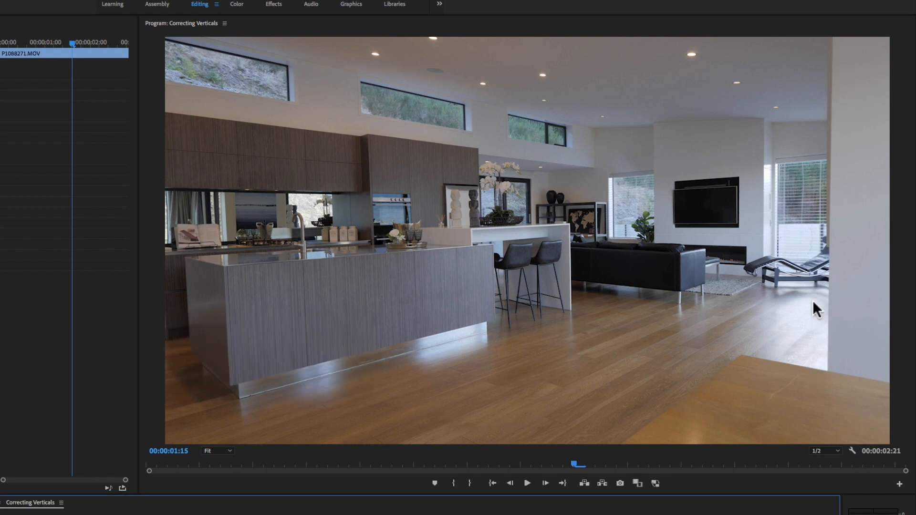
pyautogui.moveTo(478, 344)
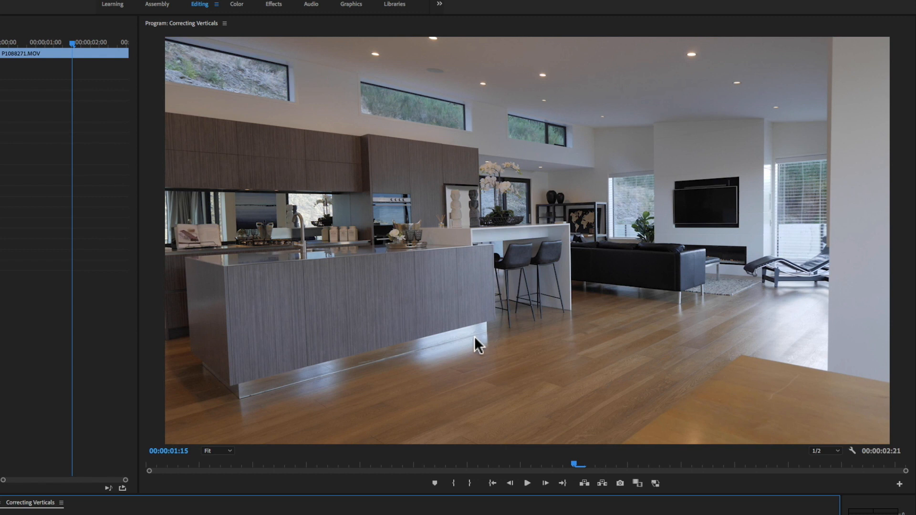
pyautogui.moveTo(521, 321)
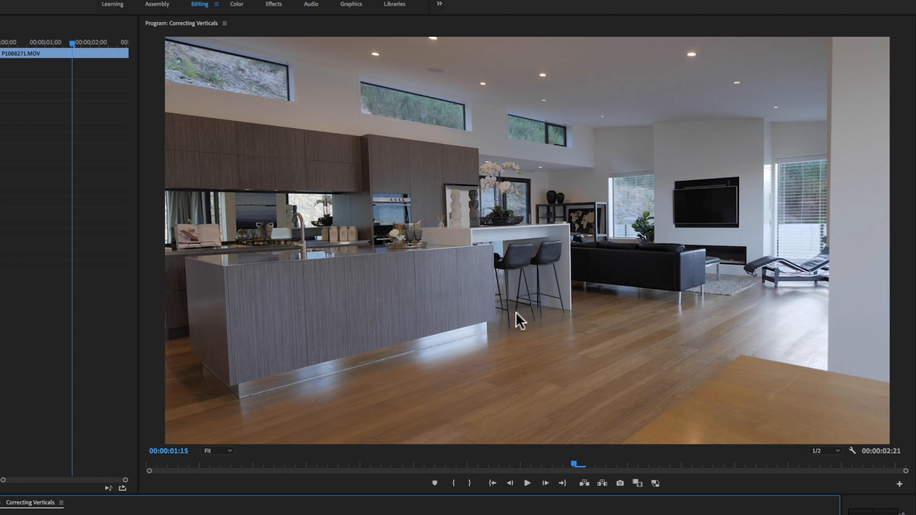
pyautogui.moveTo(570, 344)
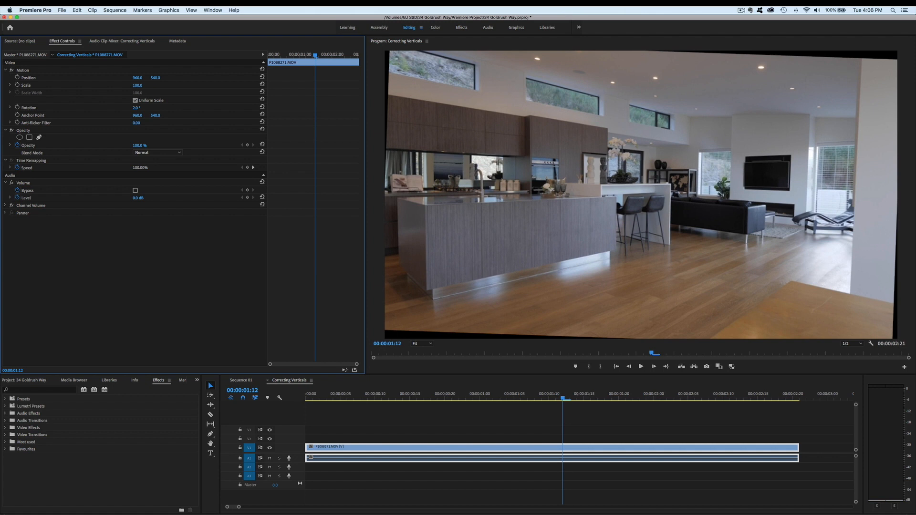
pyautogui.click(138, 108)
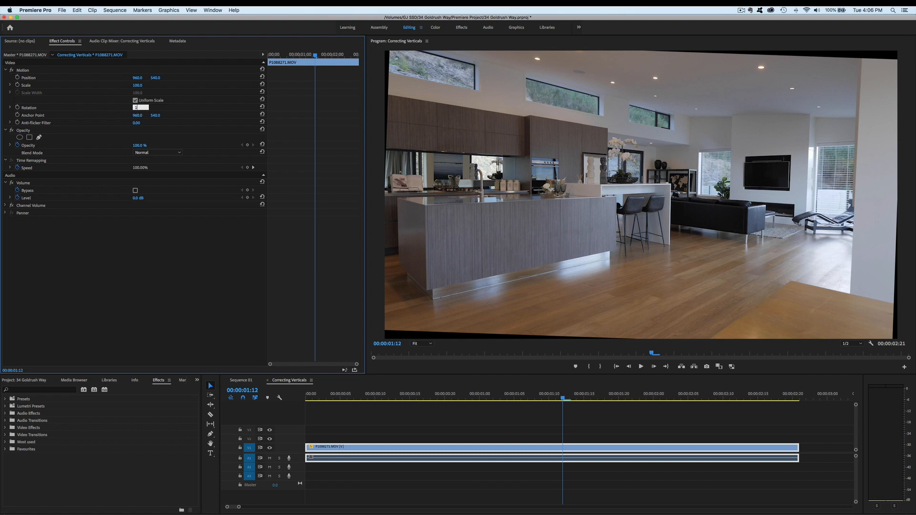
pyautogui.write('1.5 °')
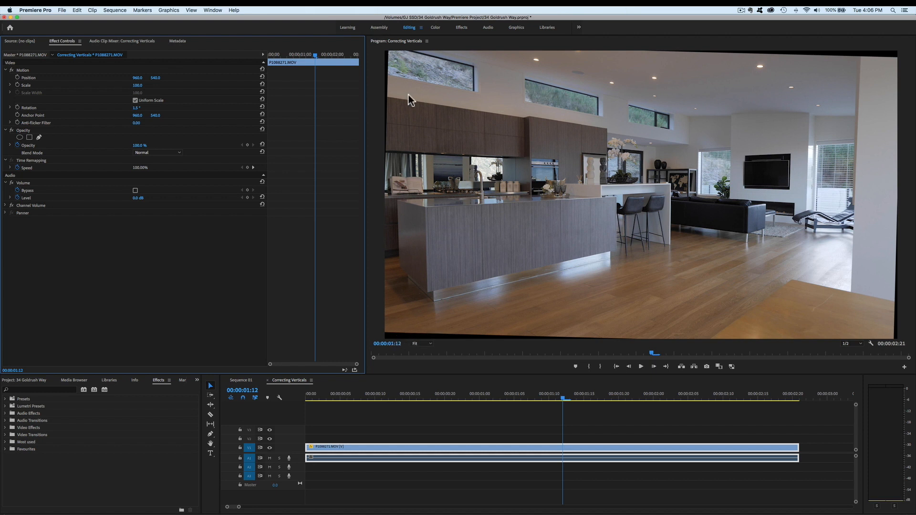
pyautogui.moveTo(141, 91)
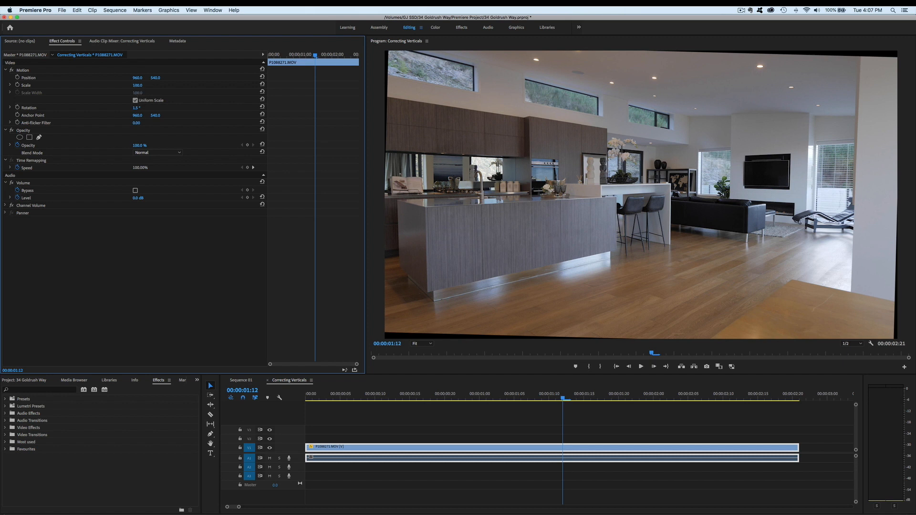
pyautogui.click(137, 85)
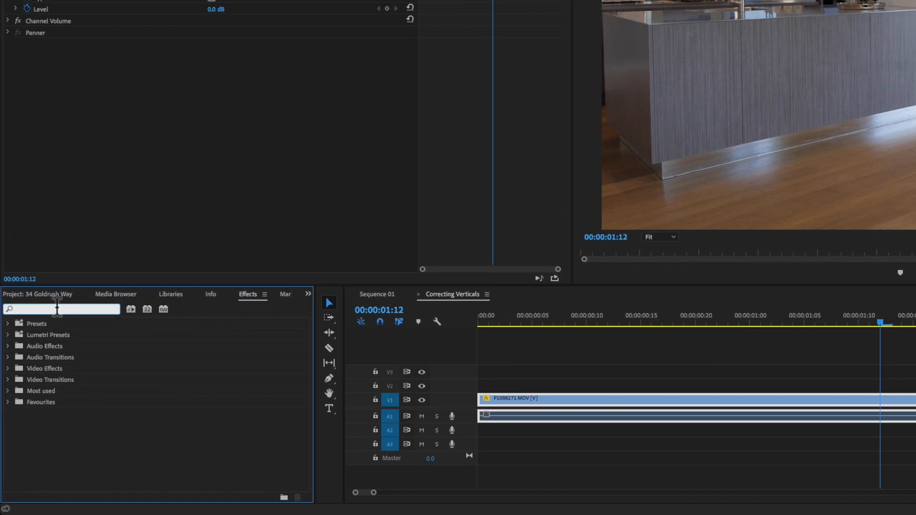
# Find Corner Pin via an effects search for 'cor' and drop it onto the kitchen clip.
pyautogui.write('corner')
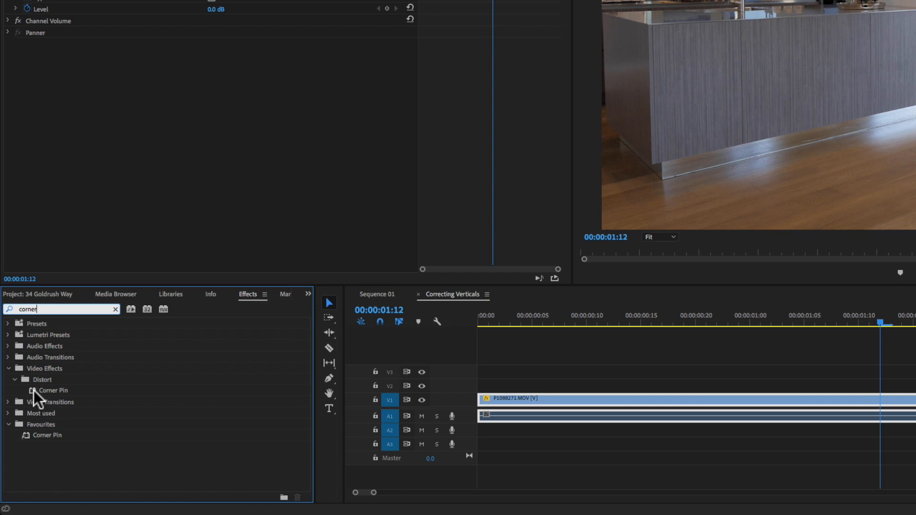
pyautogui.moveTo(51, 391); pyautogui.dragTo(874, 400)
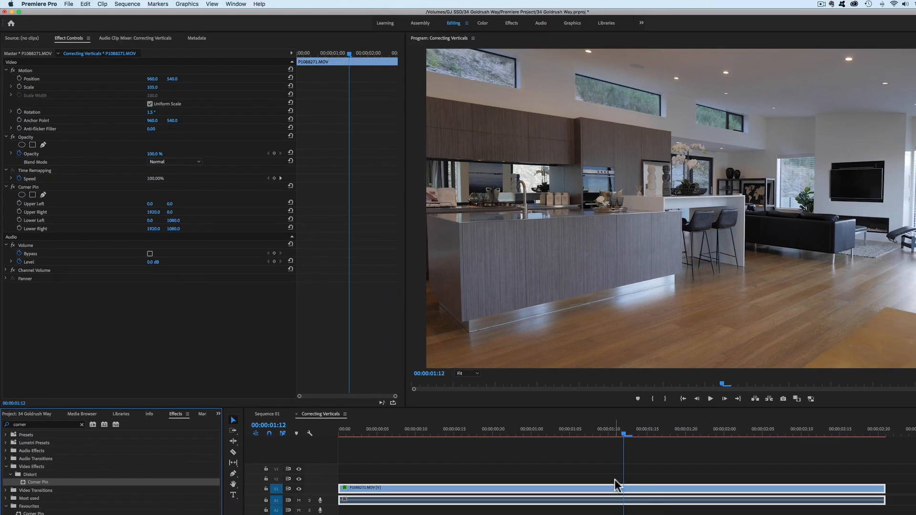
pyautogui.click(537, 435)
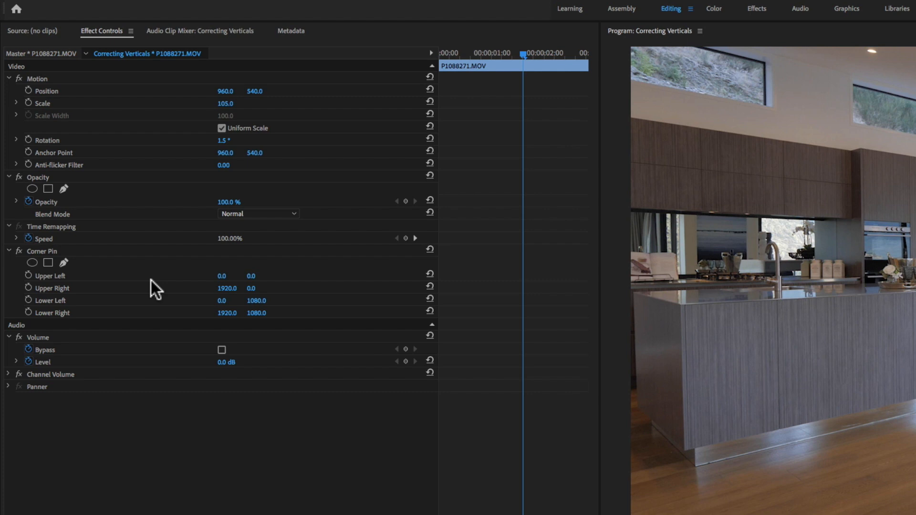
pyautogui.moveTo(161, 279)
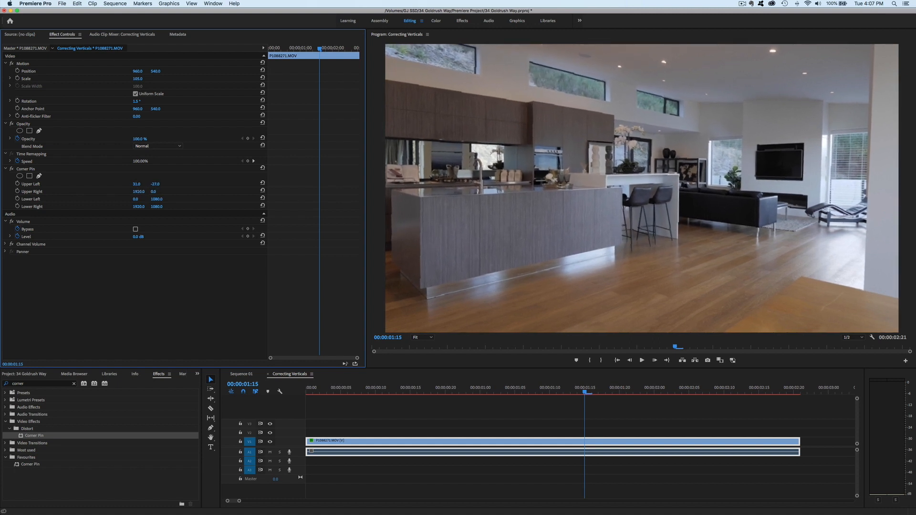
# Scrub Corner Pin Upper Left to about 31, -27 and Upper Right to 1888 to straighten the verticals.
pyautogui.moveTo(140, 184); pyautogui.dragTo(135, 188)
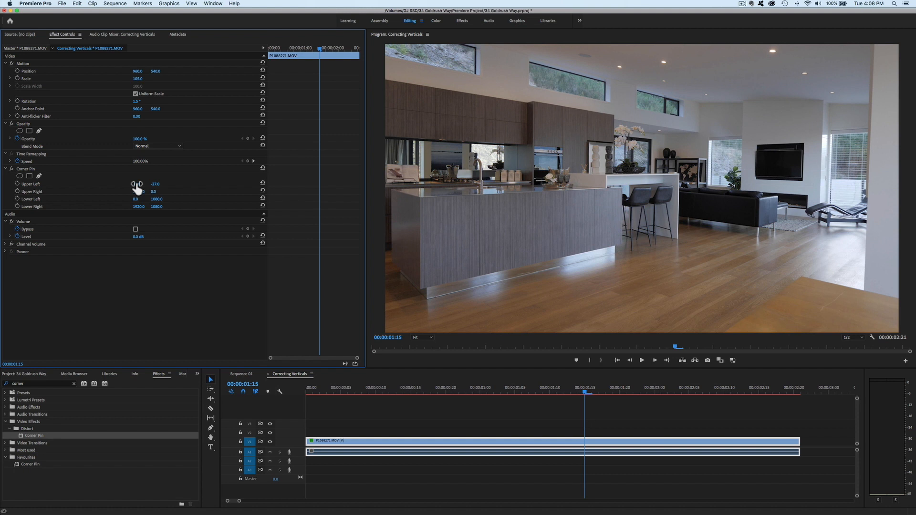
pyautogui.moveTo(139, 183); pyautogui.dragTo(138, 193)
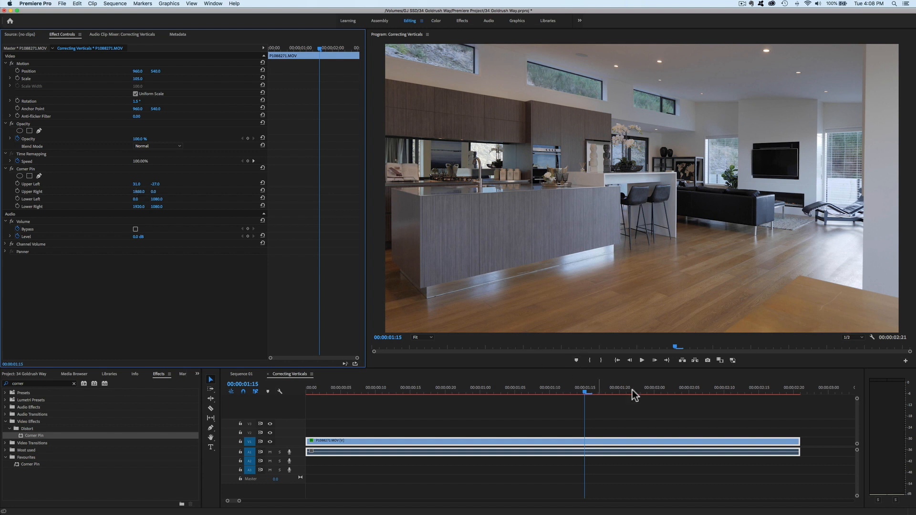
pyautogui.click(453, 402)
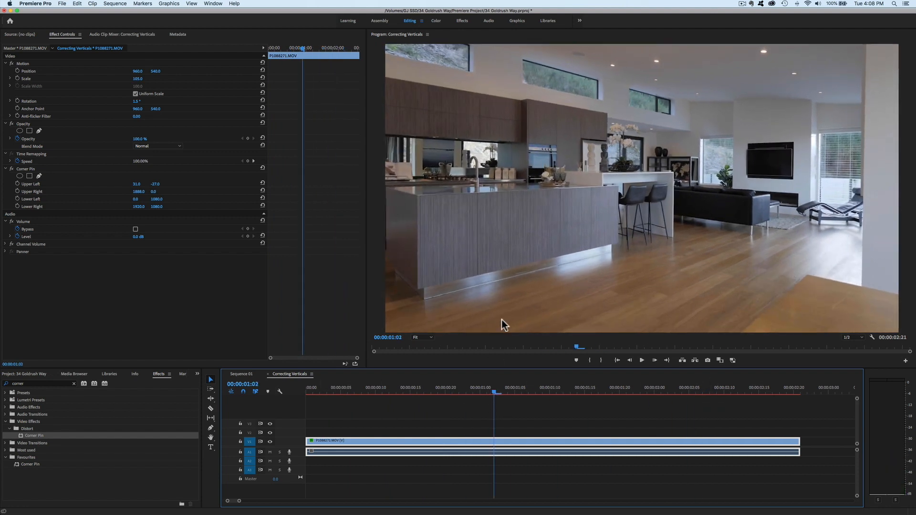
pyautogui.click(641, 360)
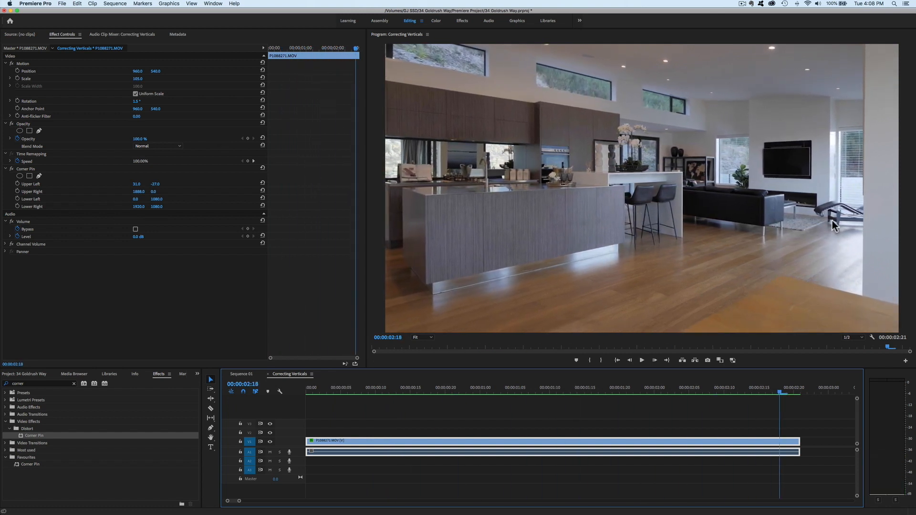
pyautogui.click(724, 388)
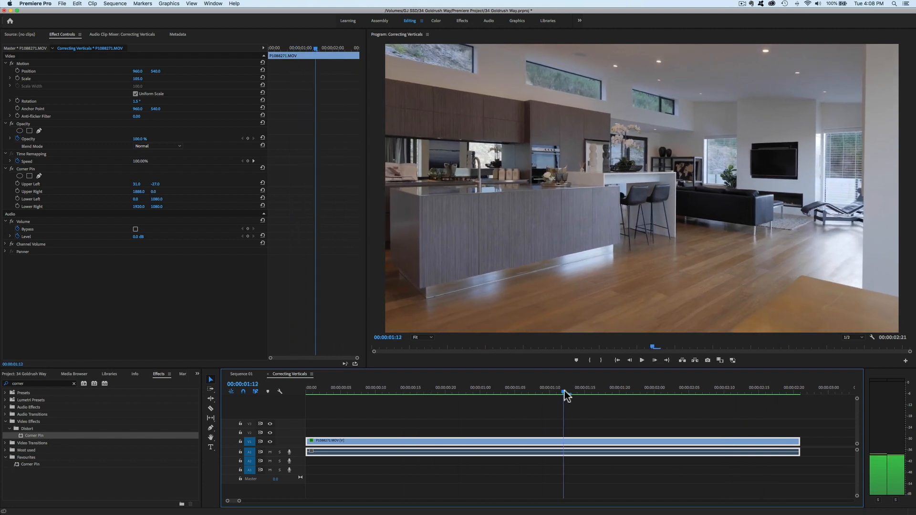
pyautogui.moveTo(566, 392); pyautogui.dragTo(537, 392)
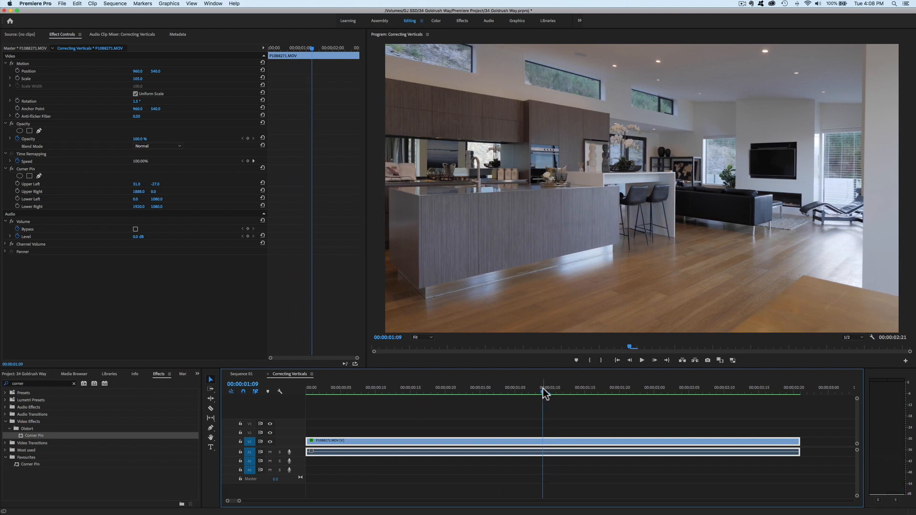
pyautogui.moveTo(782, 356)
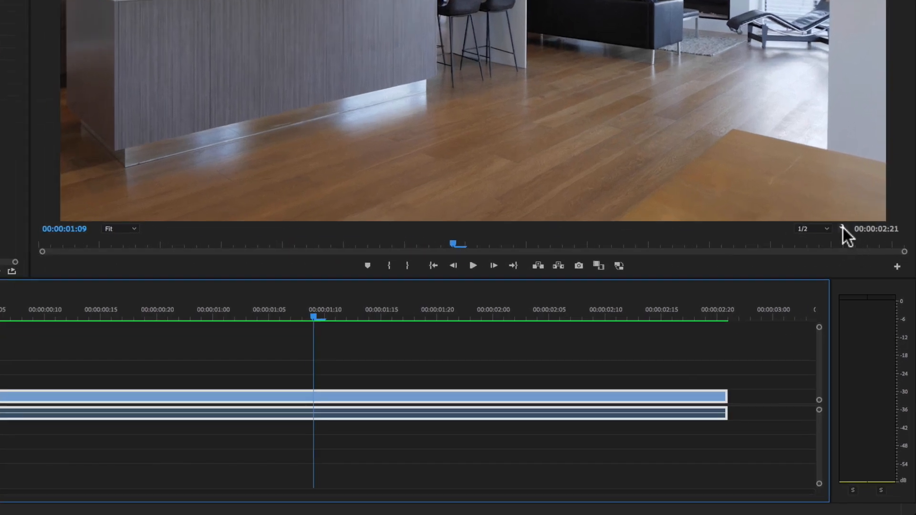
pyautogui.moveTo(847, 230)
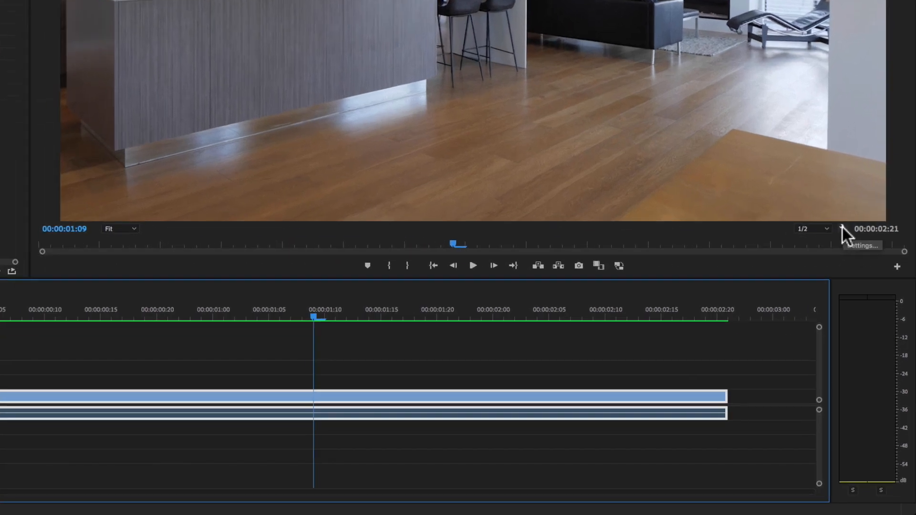
# With Safe Margins shown, nudge Upper Right to about 1874, hide the guides and render for playback.
pyautogui.click(843, 230)
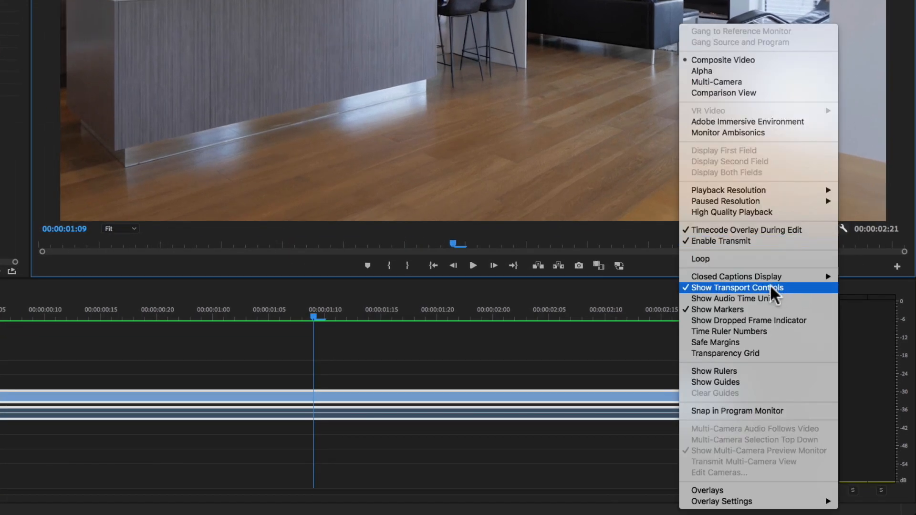
pyautogui.moveTo(715, 342)
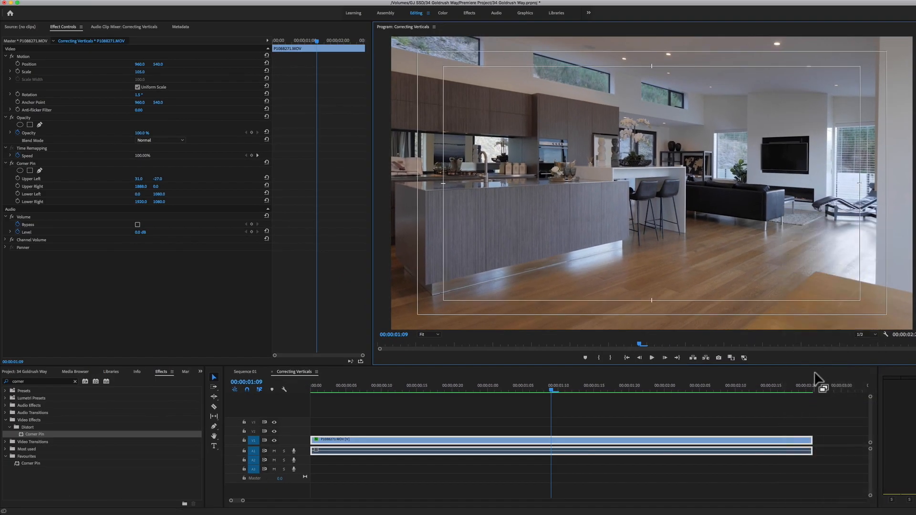
pyautogui.moveTo(700, 218)
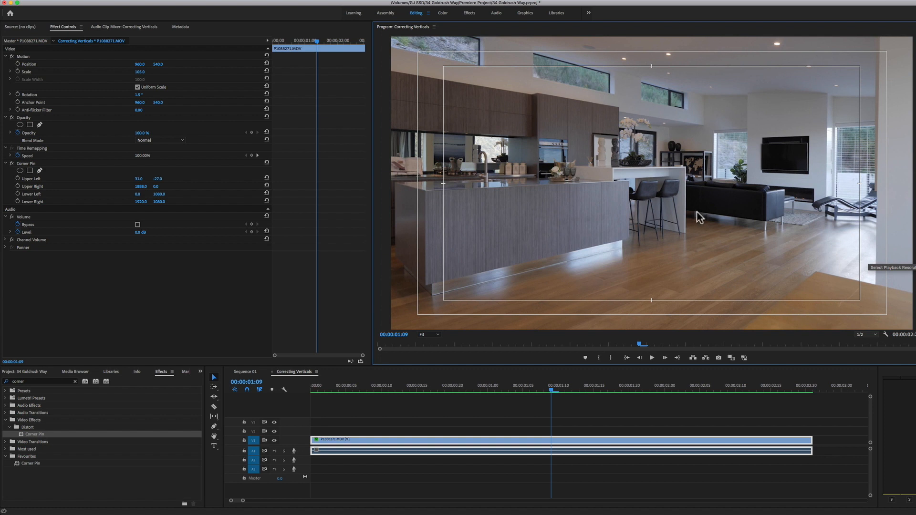
pyautogui.moveTo(806, 280)
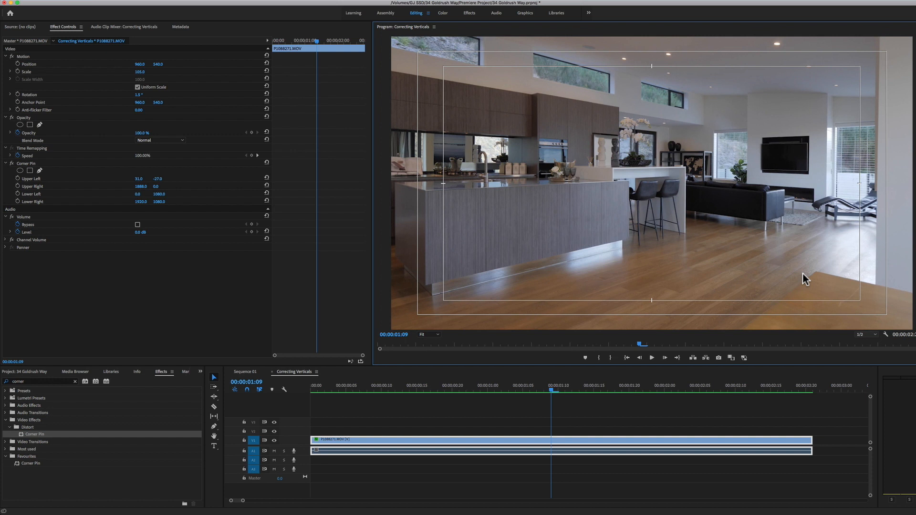
pyautogui.moveTo(636, 198)
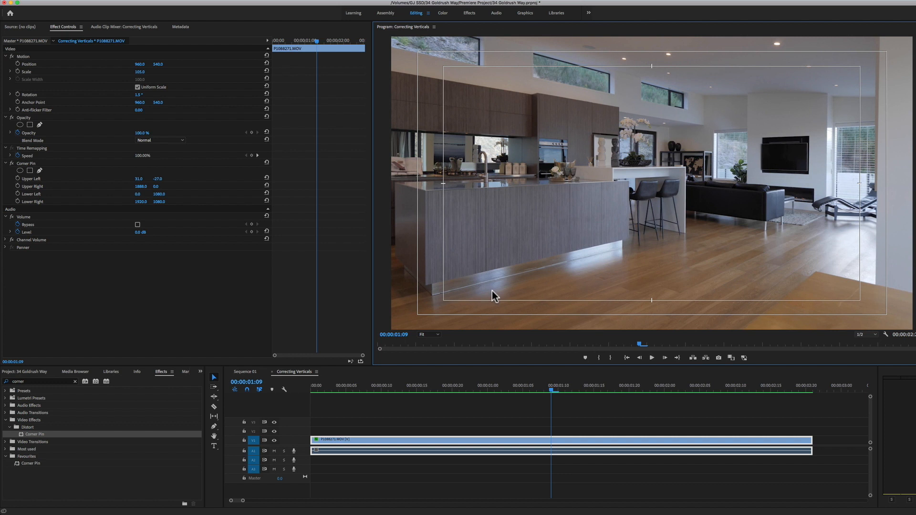
pyautogui.moveTo(510, 283)
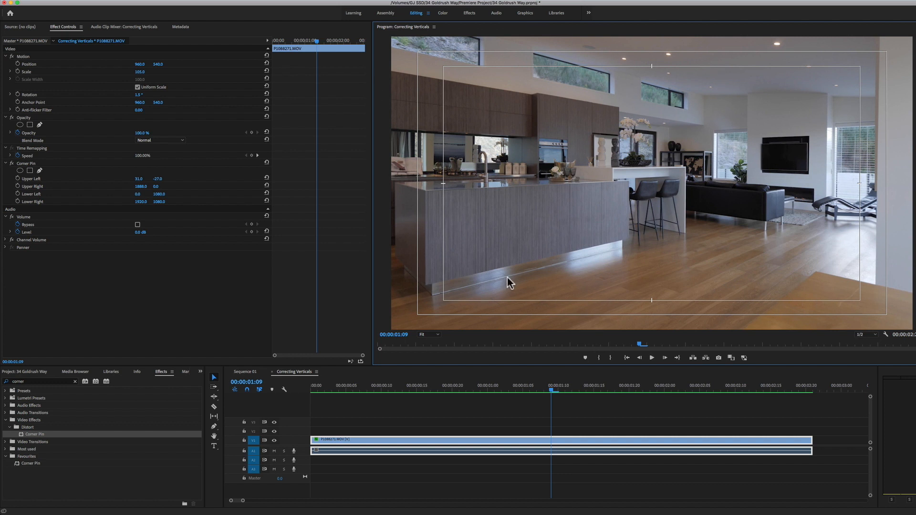
pyautogui.moveTo(590, 118)
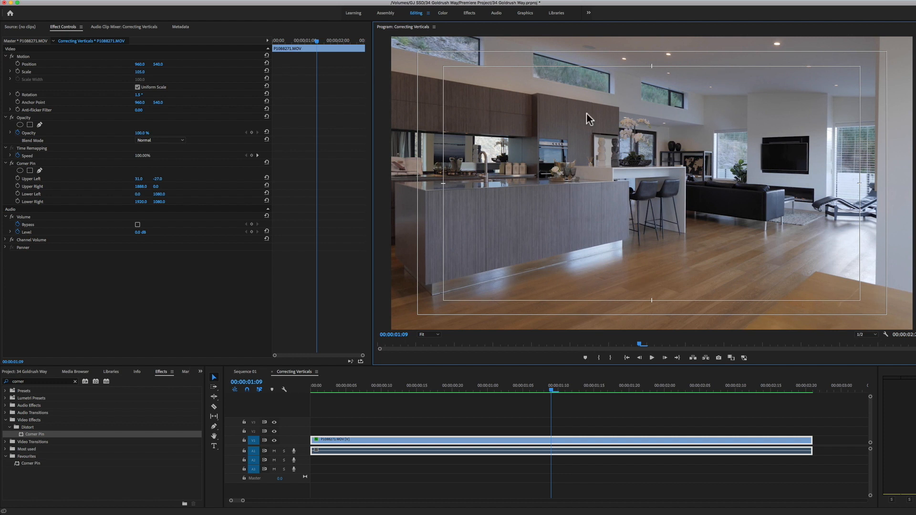
pyautogui.moveTo(873, 246)
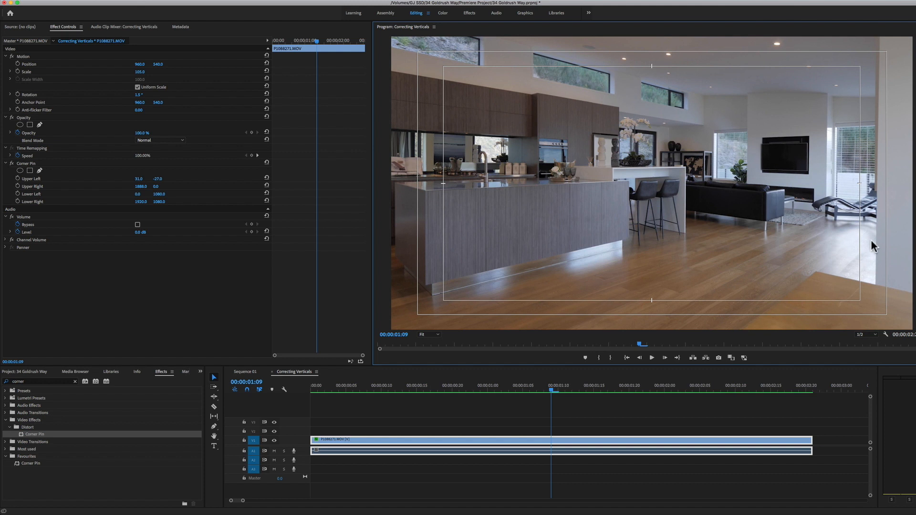
pyautogui.moveTo(459, 251)
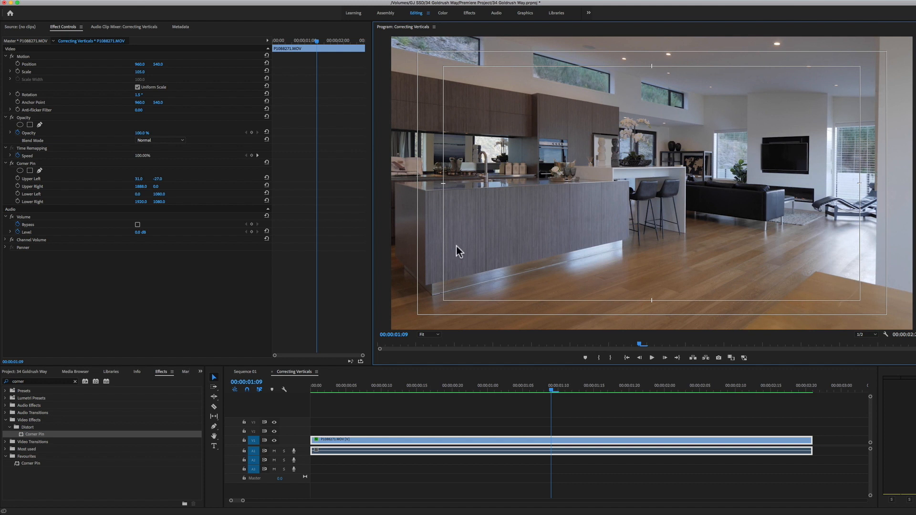
pyautogui.moveTo(417, 212)
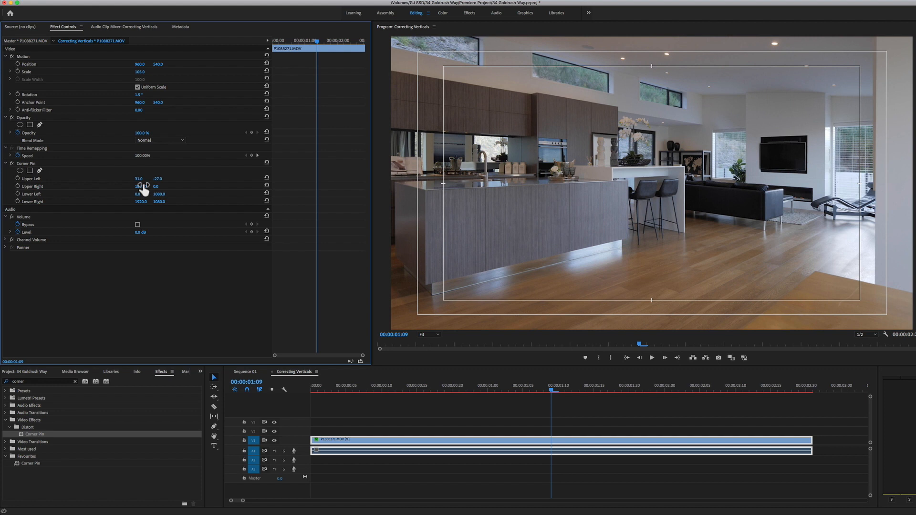
pyautogui.moveTo(140, 186); pyautogui.dragTo(137, 186)
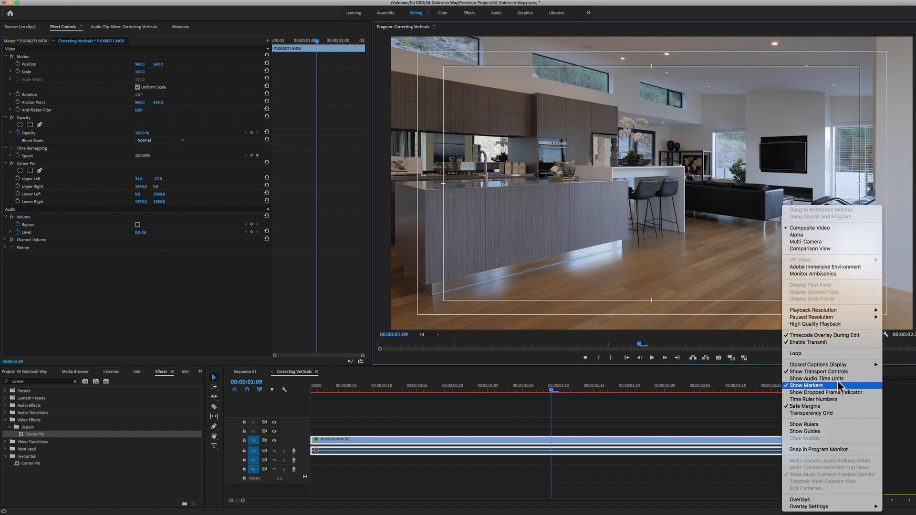
pyautogui.click(805, 384)
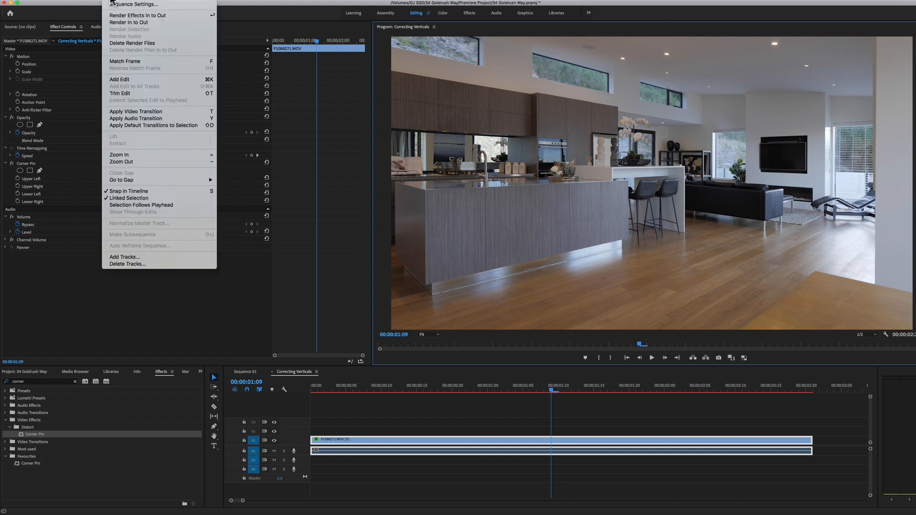
pyautogui.click(129, 22)
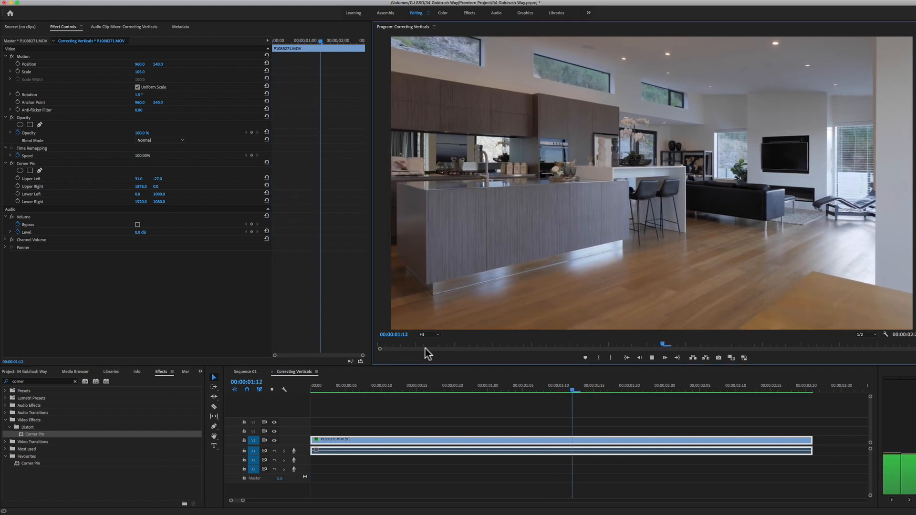
# Select the kitchen clip in the Final Cut Pro X timeline and skim to a mid frame showing the island.
pyautogui.click(785, 390)
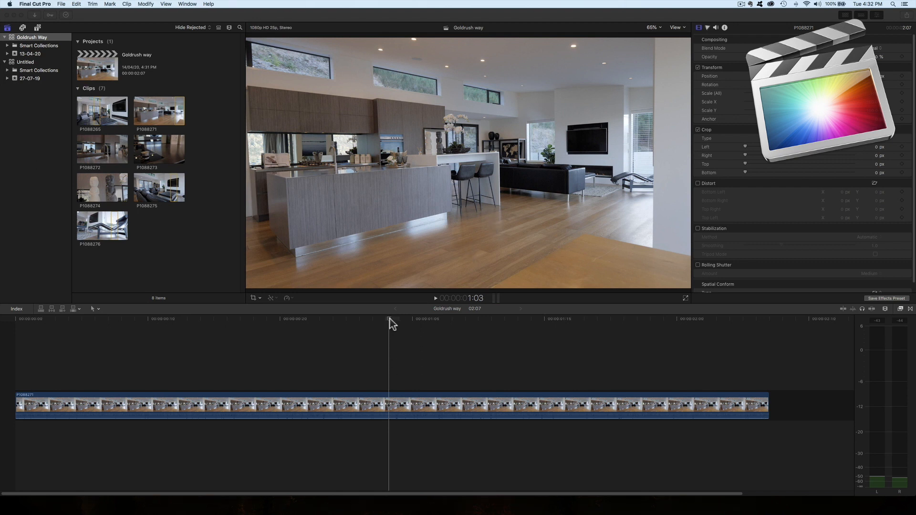
pyautogui.click(63, 319)
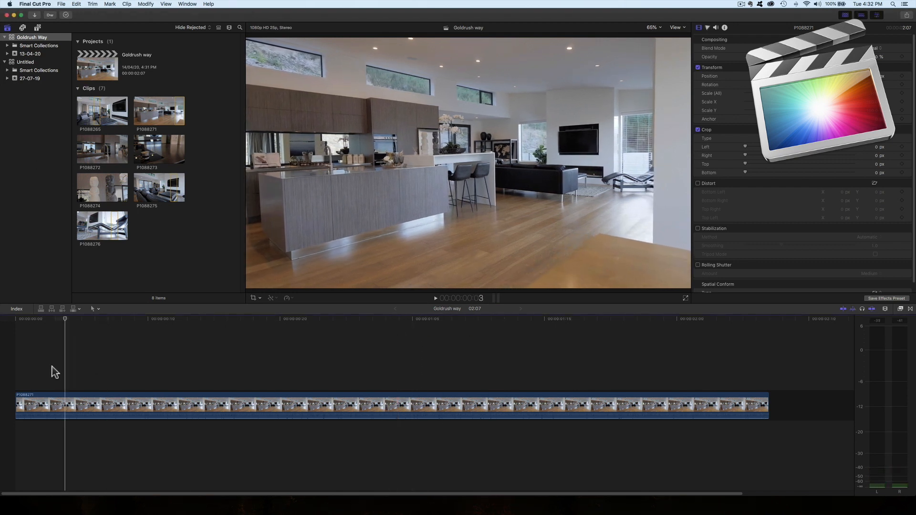
pyautogui.click(435, 298)
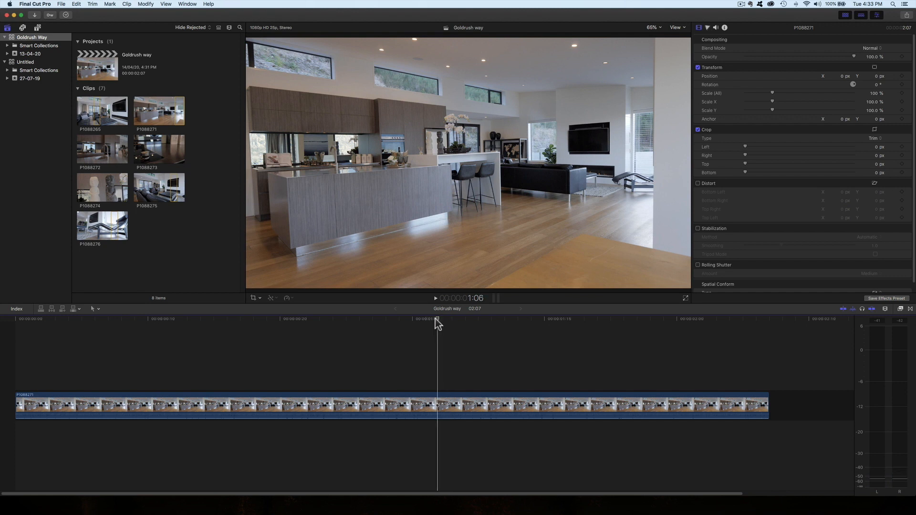
pyautogui.moveTo(437, 321); pyautogui.dragTo(473, 321)
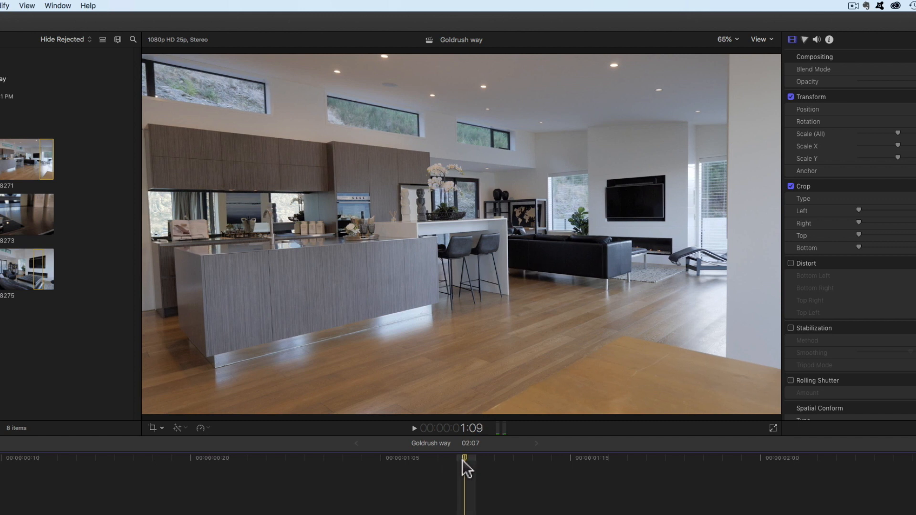
pyautogui.moveTo(465, 468); pyautogui.dragTo(391, 467)
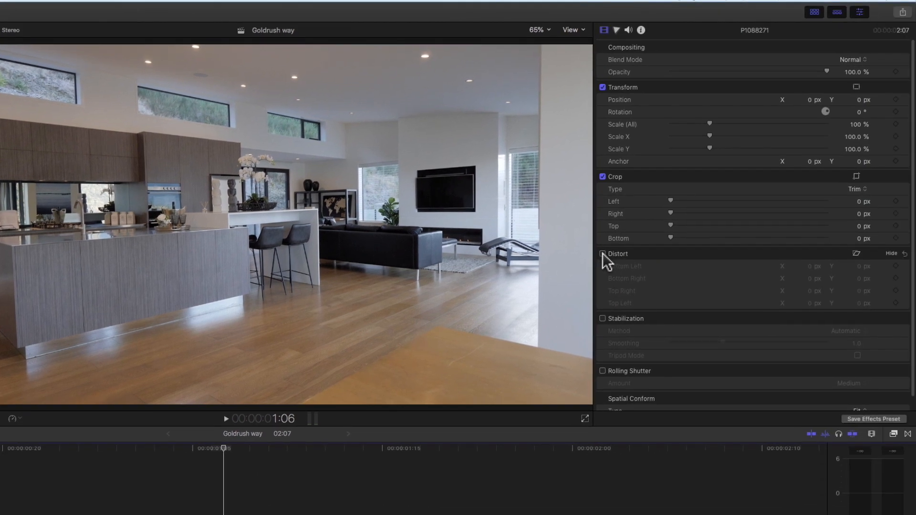
# Scale the clip to about 105% and enable Distort so its four corner offsets become adjustable.
pyautogui.click(604, 254)
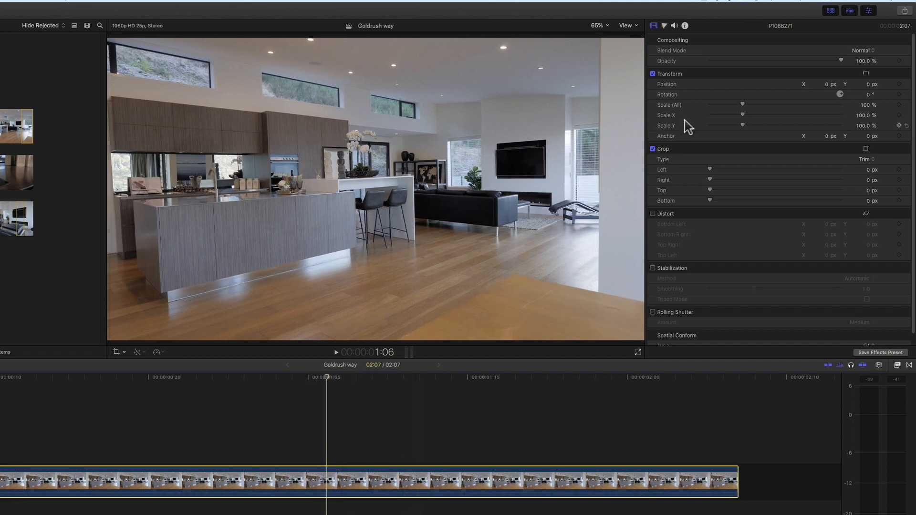
pyautogui.moveTo(828, 93)
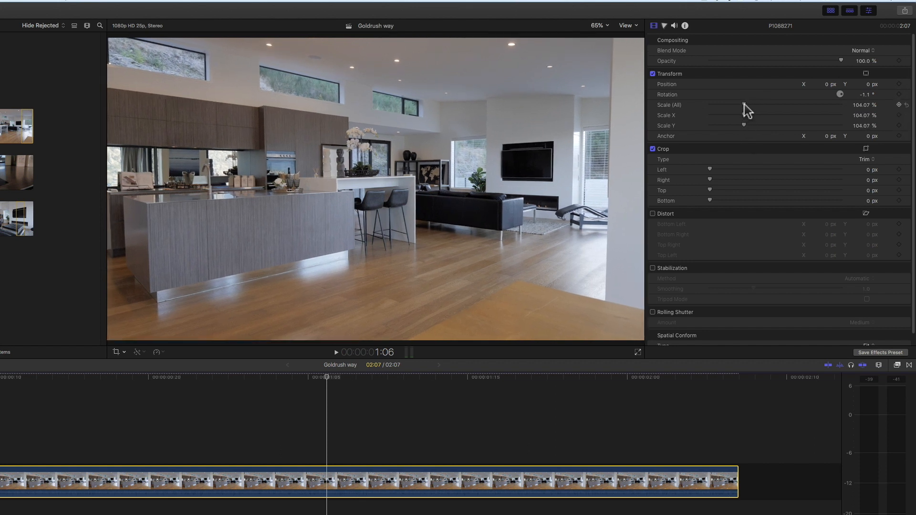
pyautogui.moveTo(719, 105); pyautogui.dragTo(749, 105)
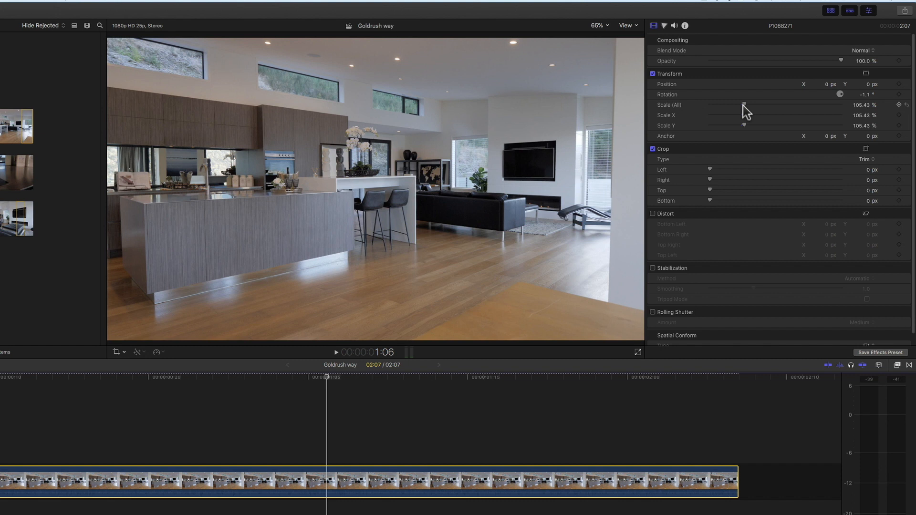
pyautogui.click(609, 380)
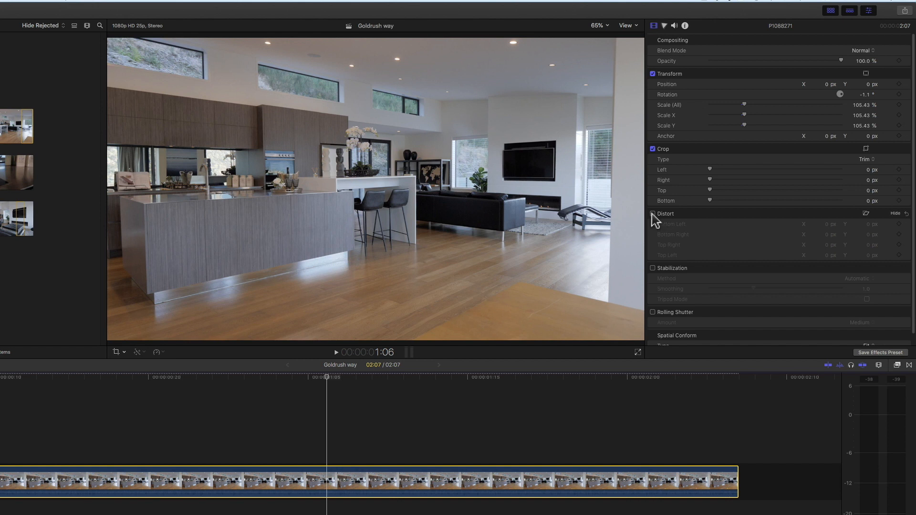
pyautogui.click(653, 213)
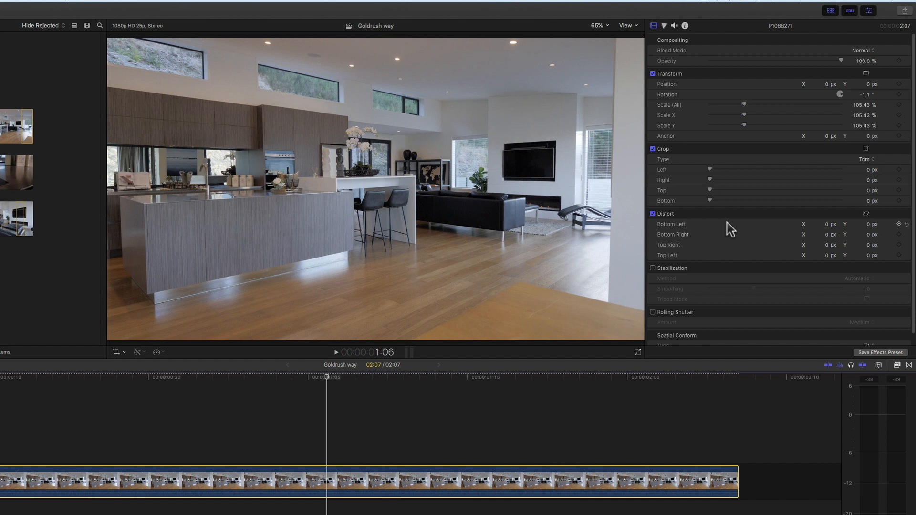
pyautogui.moveTo(795, 241)
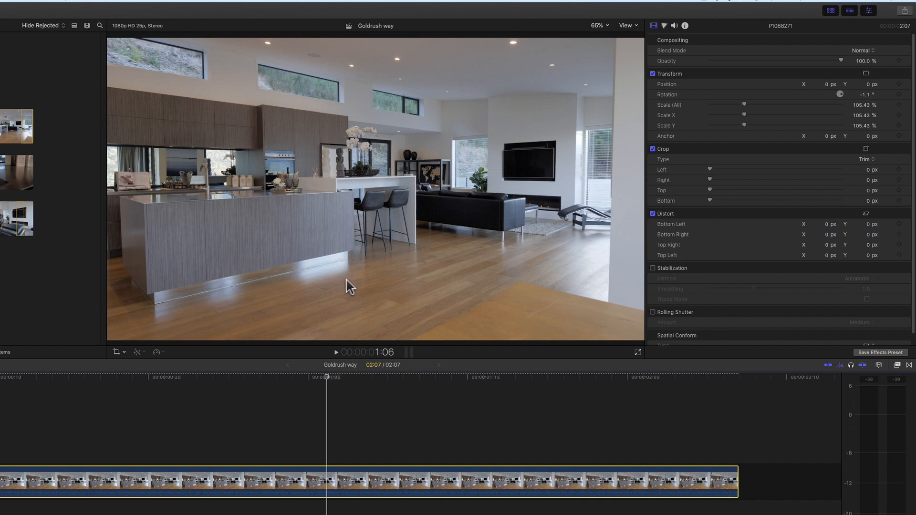
pyautogui.moveTo(462, 210)
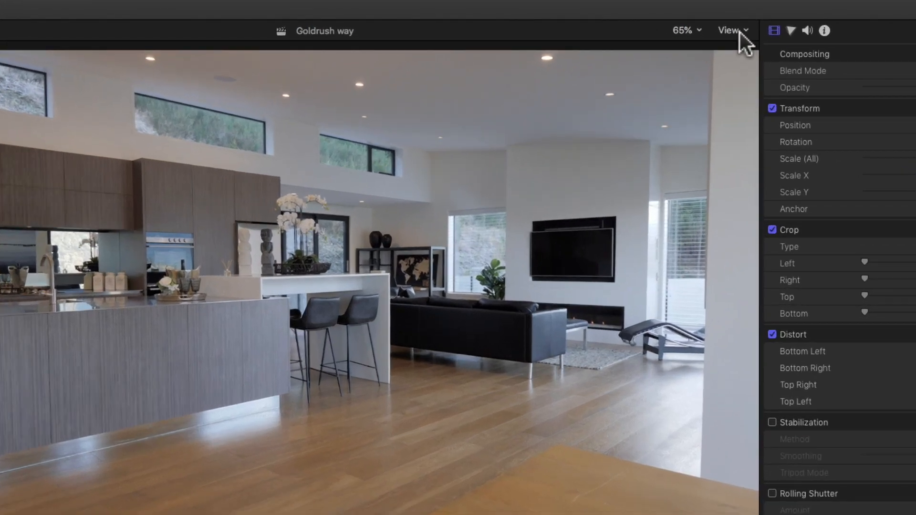
# Show the Title/Action Safe Zones and drag Bottom Left, Bottom Right and Top Right X offsets to straighten verticals.
pyautogui.click(730, 31)
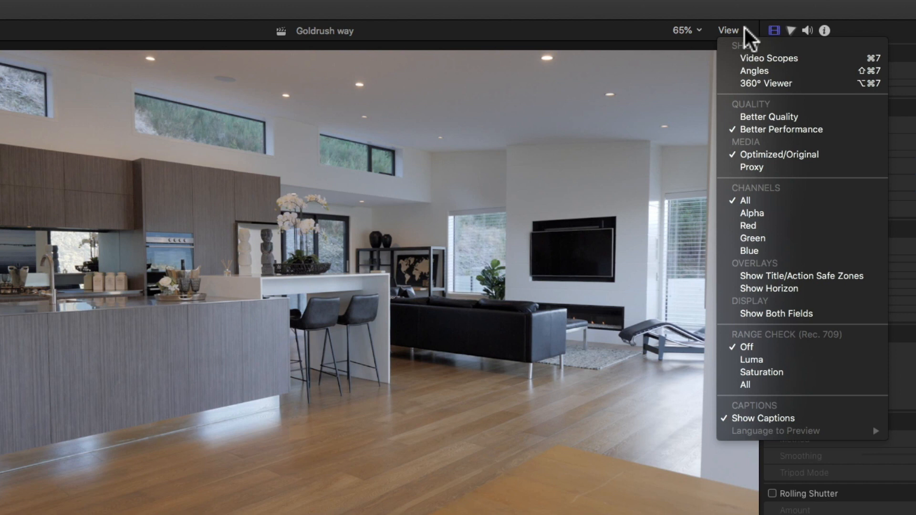
pyautogui.moveTo(733, 118)
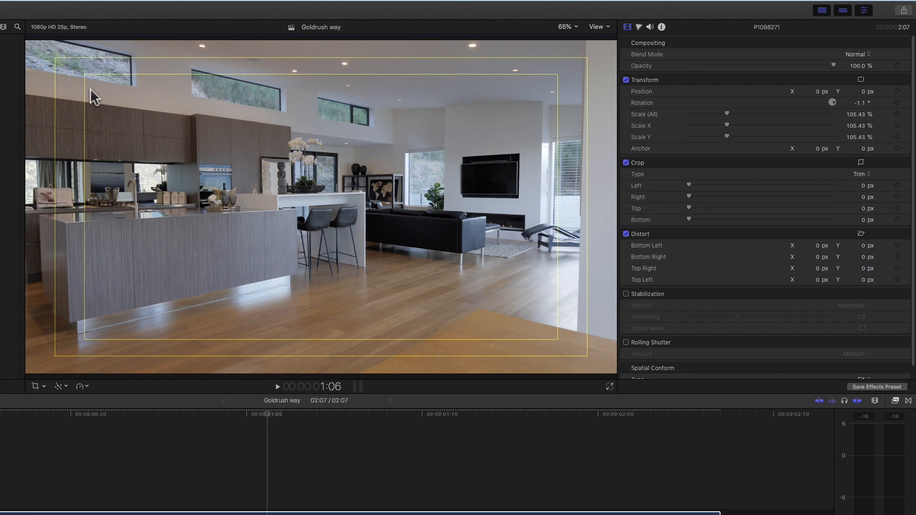
pyautogui.moveTo(185, 123)
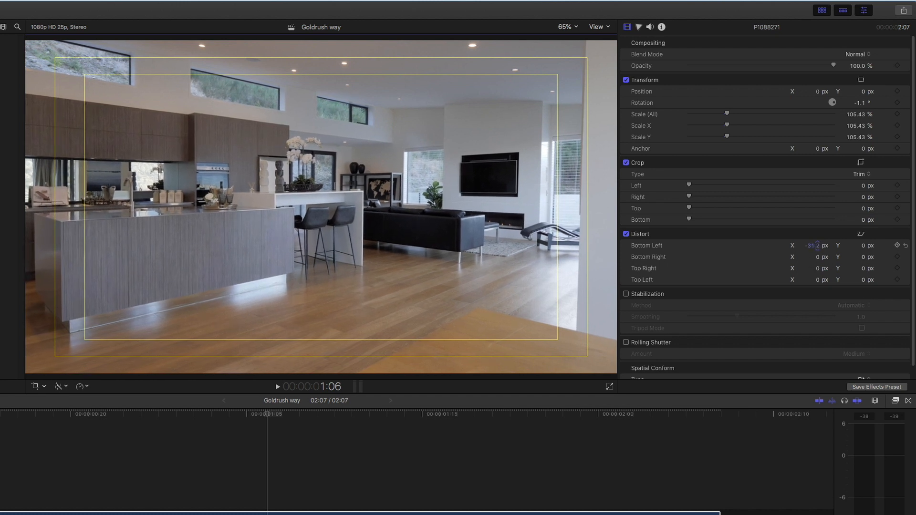
pyautogui.moveTo(812, 245); pyautogui.dragTo(809, 245)
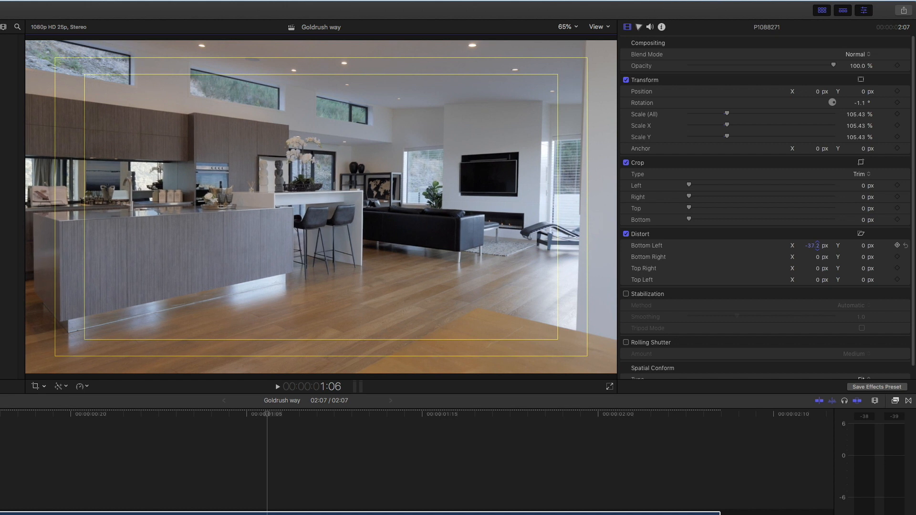
pyautogui.moveTo(815, 245); pyautogui.dragTo(819, 245)
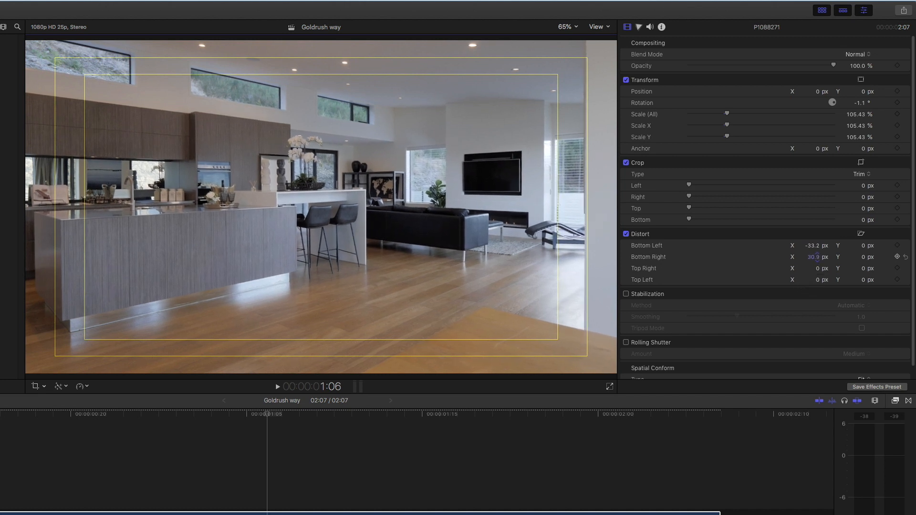
pyautogui.moveTo(817, 257); pyautogui.dragTo(810, 256)
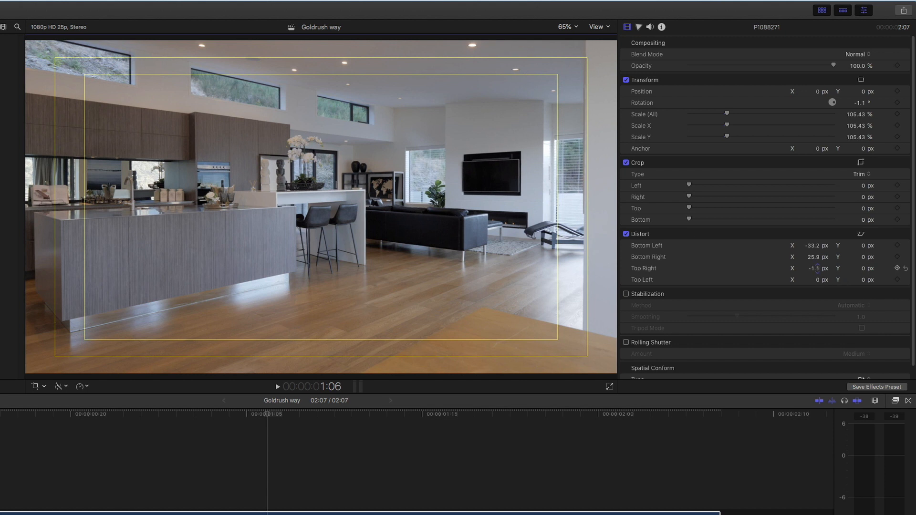
pyautogui.moveTo(818, 268); pyautogui.dragTo(812, 269)
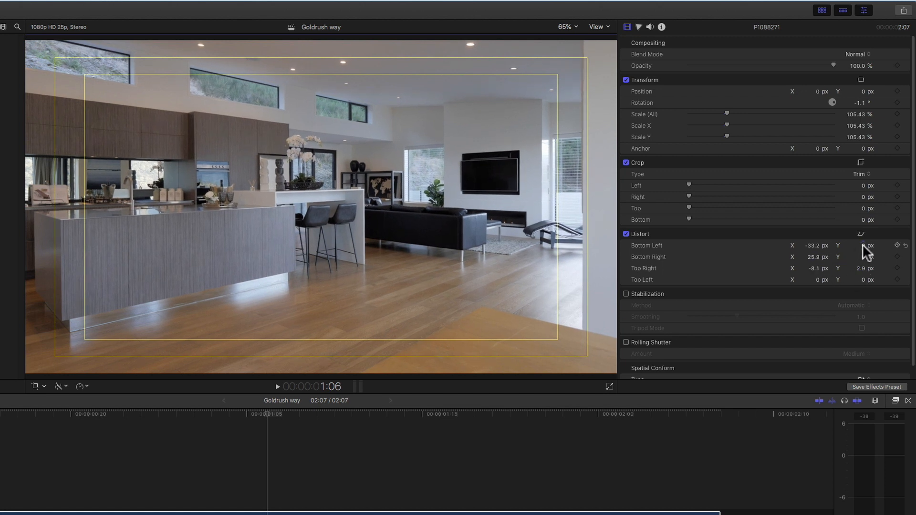
# Enter an exact Bottom Left Y offset of 20.8 px.
pyautogui.click(859, 245)
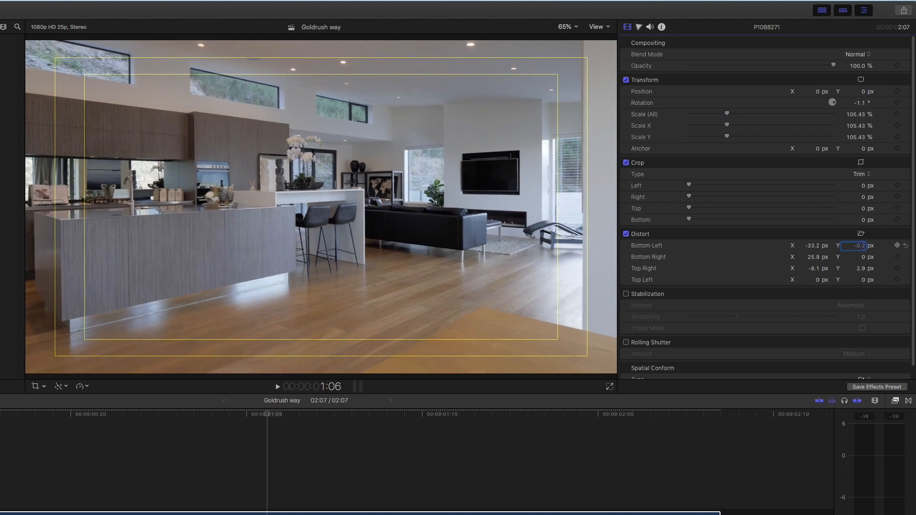
pyautogui.write('20.8')
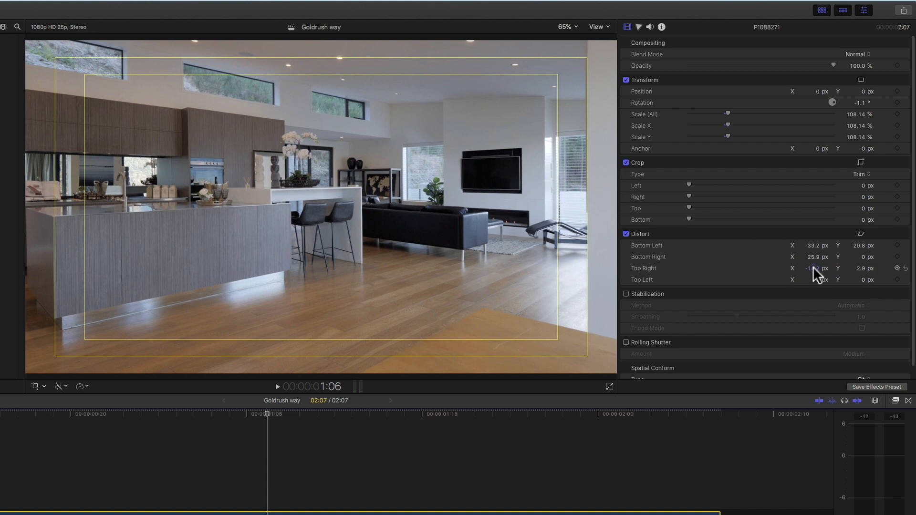
# Hide the safe-zone guides and park the playhead slightly earlier in the clip.
pyautogui.click(598, 27)
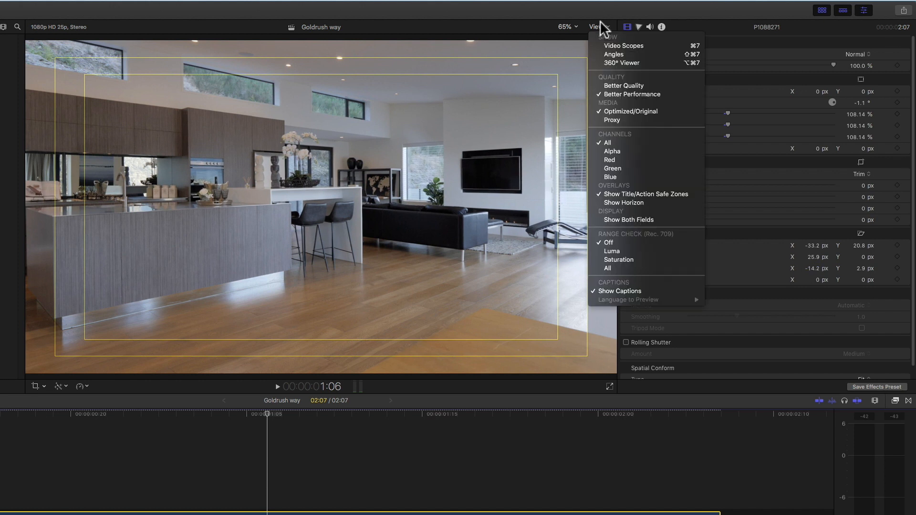
pyautogui.moveTo(646, 194)
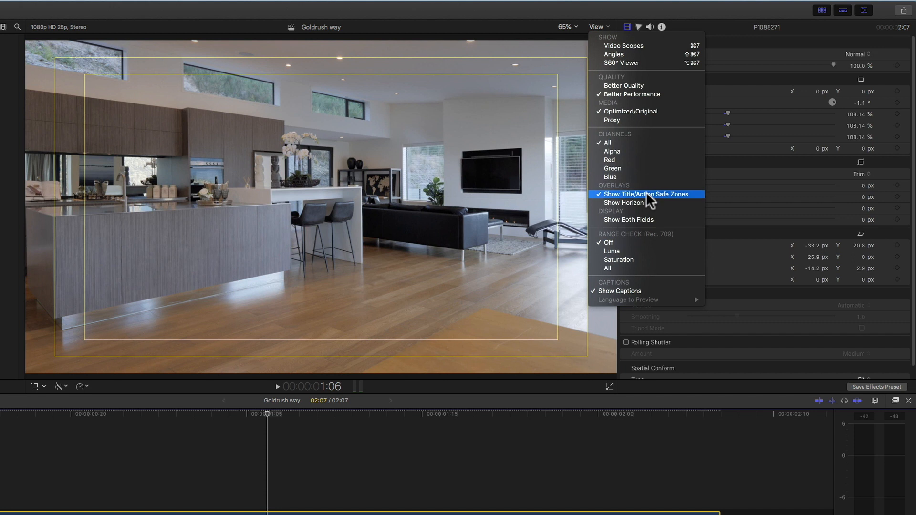
pyautogui.click(645, 194)
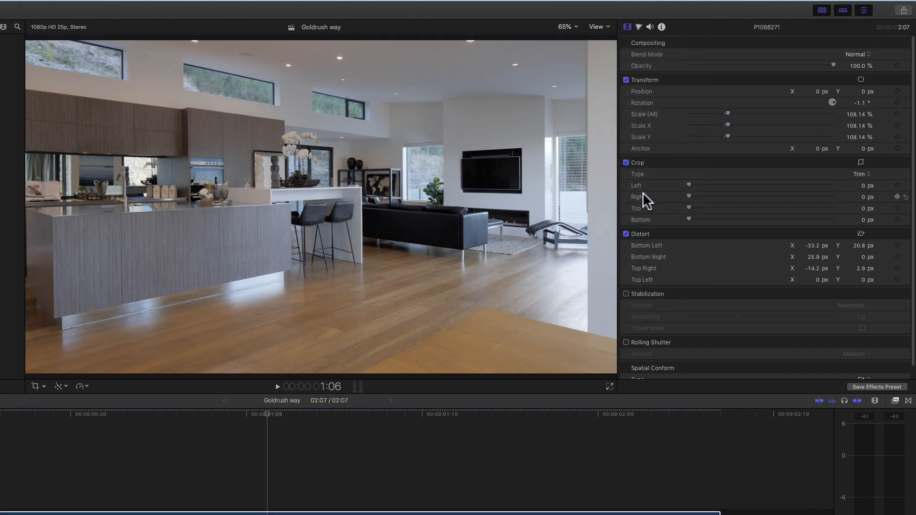
pyautogui.click(269, 416)
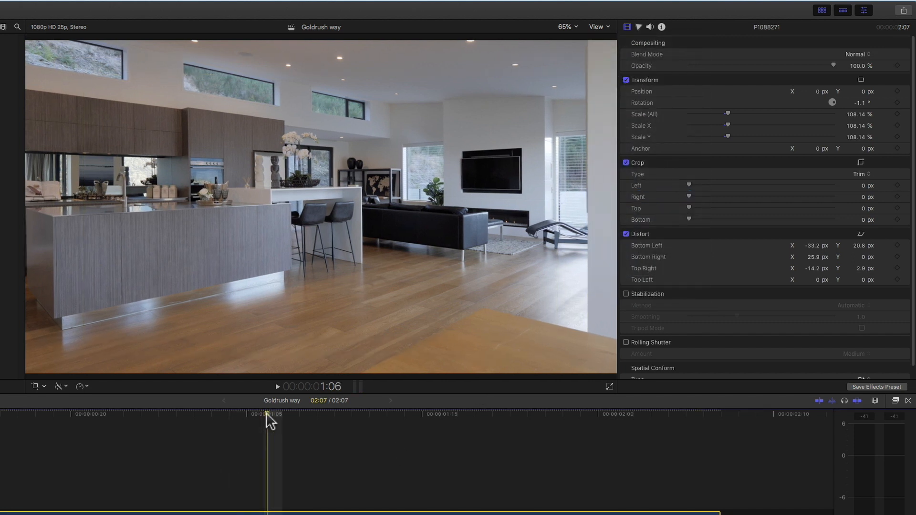
pyautogui.click(277, 387)
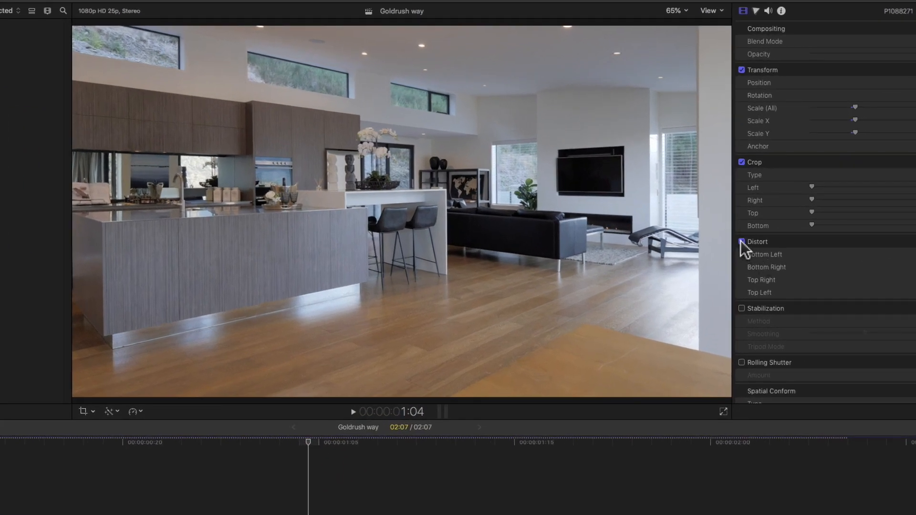
# Toggle Distort off and on to compare, then play the corrected clip back.
pyautogui.click(742, 241)
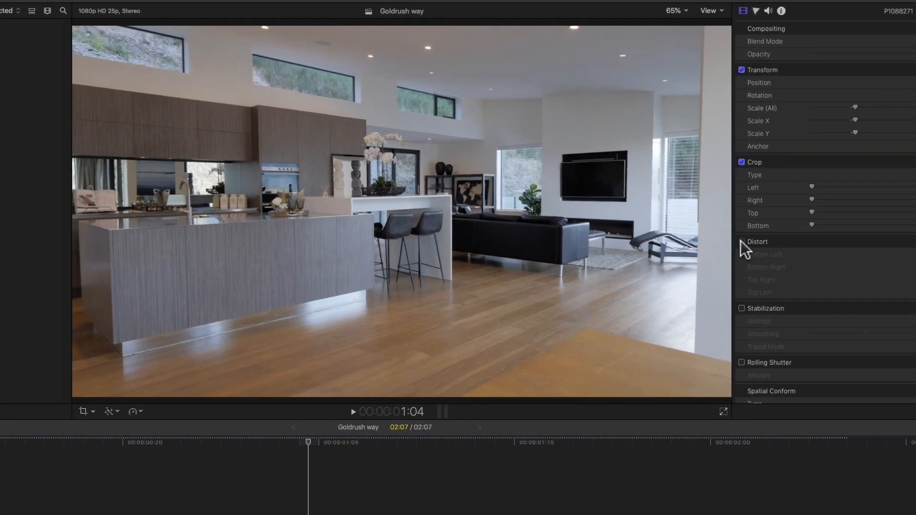
pyautogui.click(743, 241)
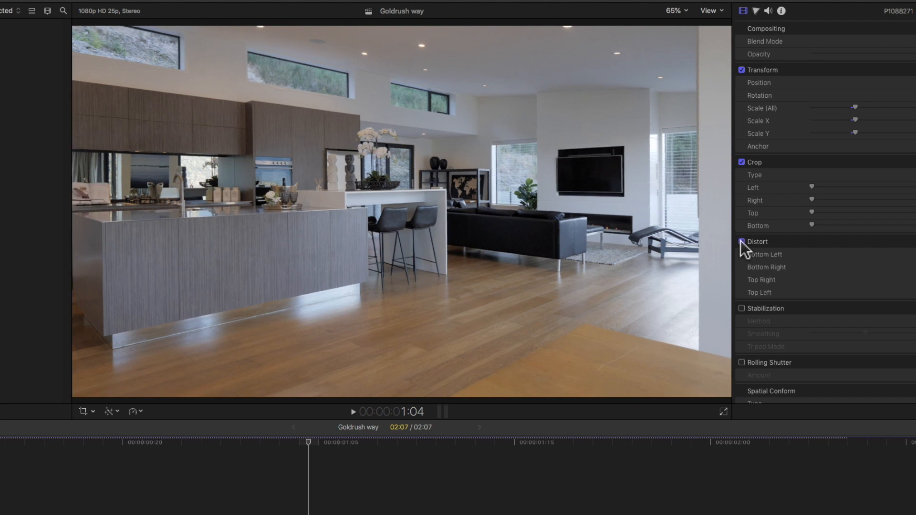
pyautogui.click(742, 242)
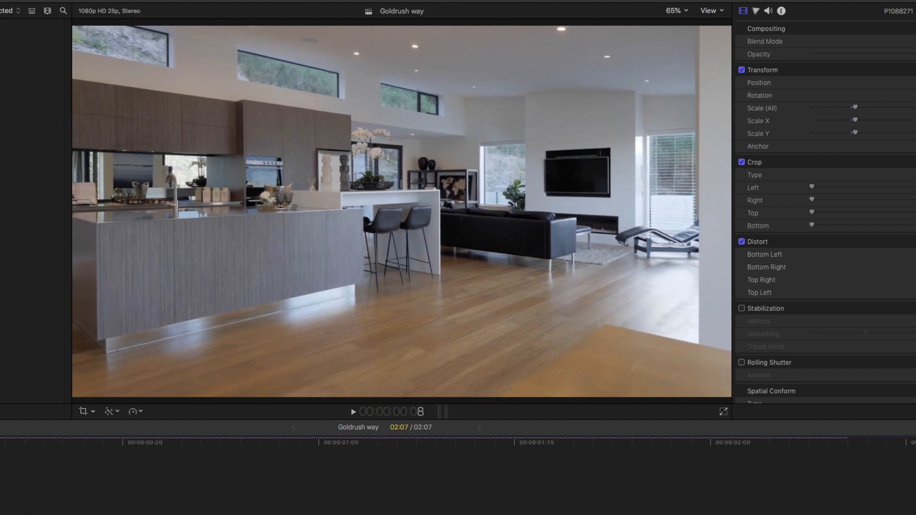
pyautogui.click(353, 420)
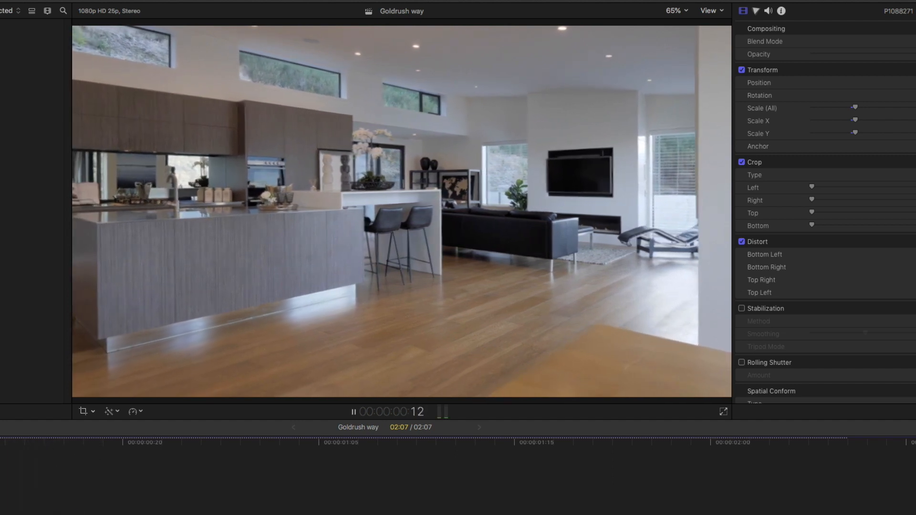